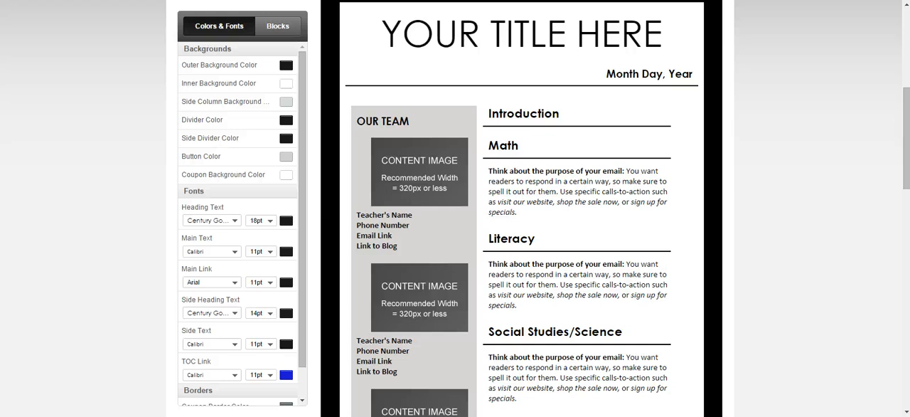
mouse_move(420, 160)
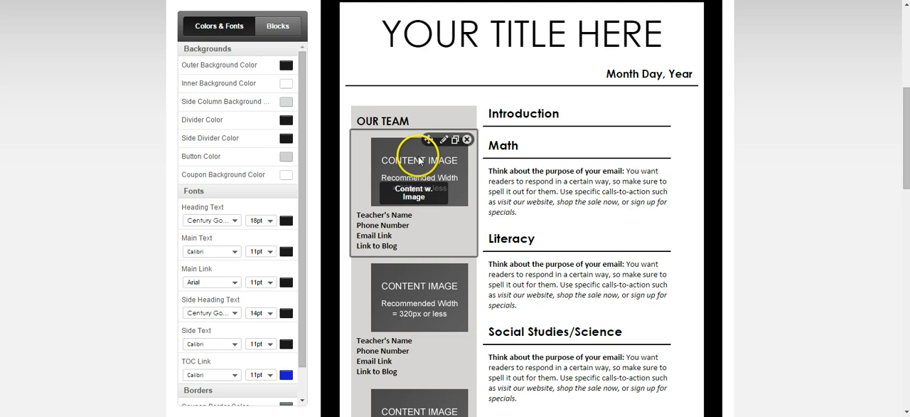
Step: Edit the first Content w. Image block under OUR TEAM to reach Insert Image
left_click(444, 140)
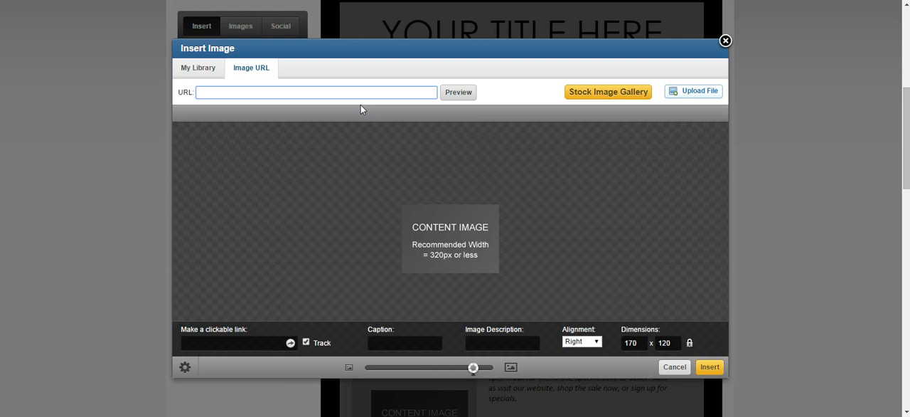
Step: Find public-domain koala clip art in Google Images and copy its image address
left_click(315, 92)
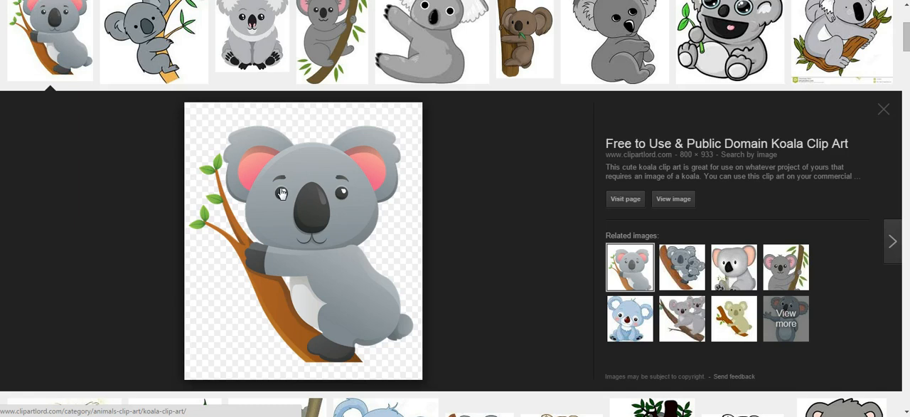
right_click(281, 192)
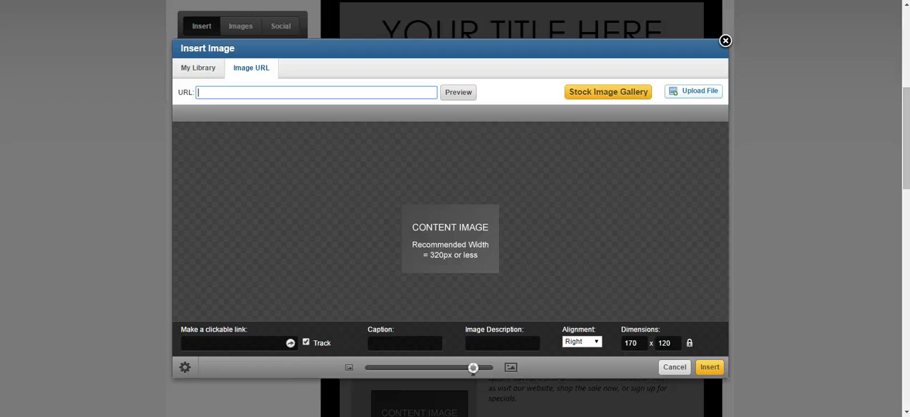
Step: Paste the koala image address, preview it at 170 by 198, and try inserting it
right_click(218, 93)
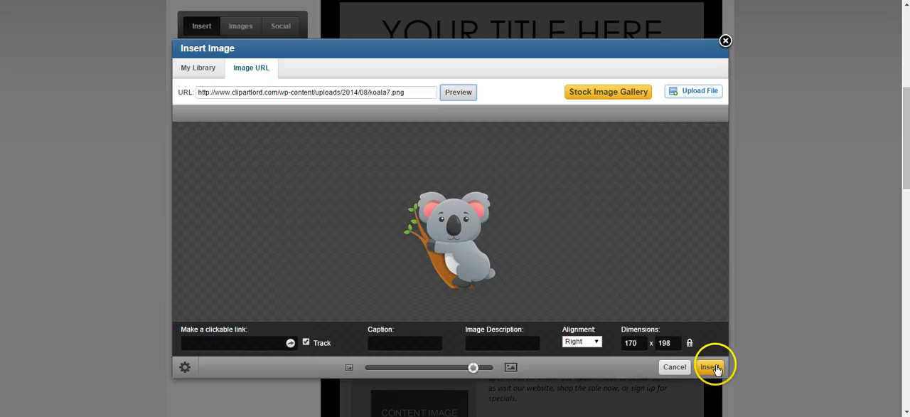
left_click(710, 367)
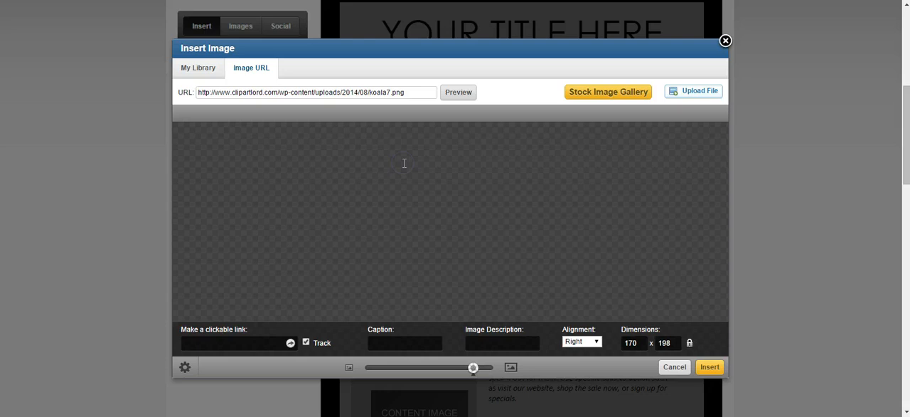
Step: Check the empty My Library and start a file upload
left_click(198, 68)
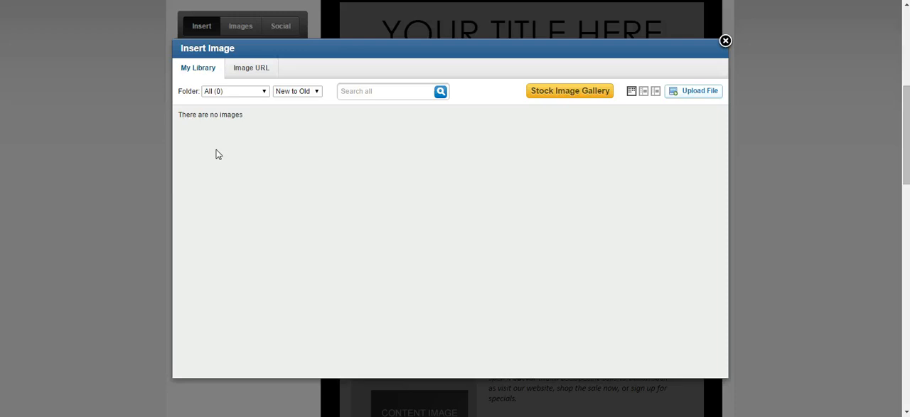
left_click(699, 90)
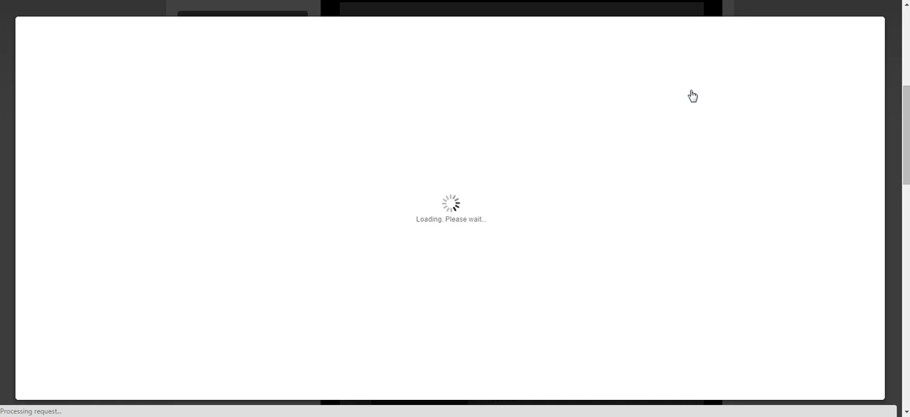
Step: Upload the headshot JPEG from the computer into the image library
left_click(450, 225)
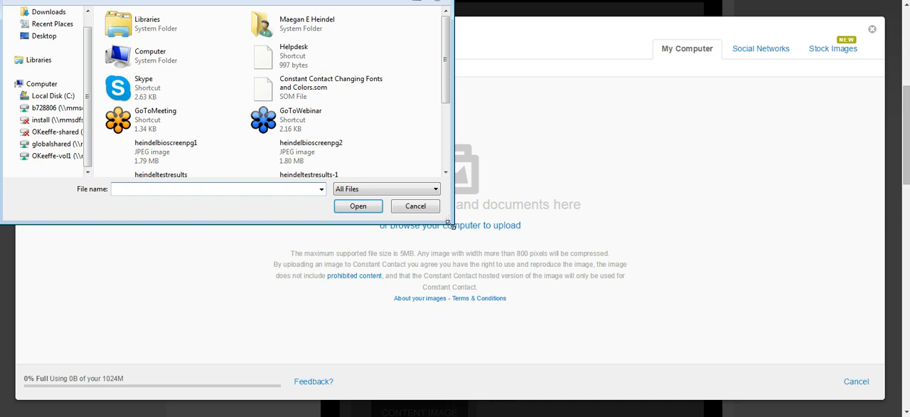
left_click(415, 205)
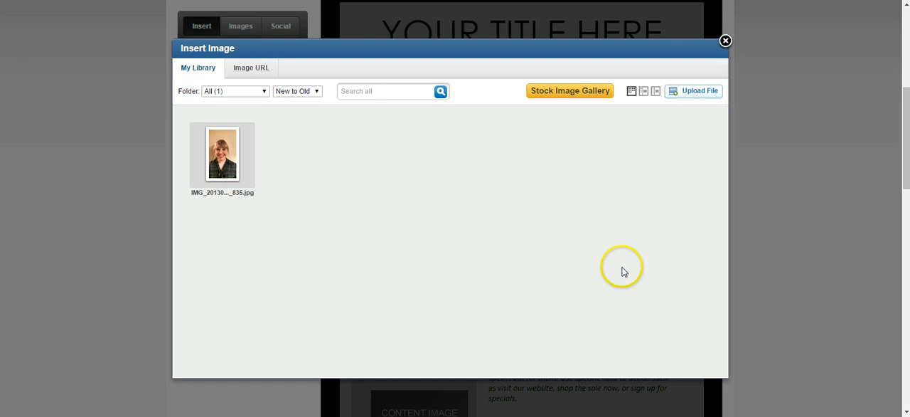
Step: Insert the uploaded headshot into the first Our Team block, then choose Change on it
left_click(221, 156)
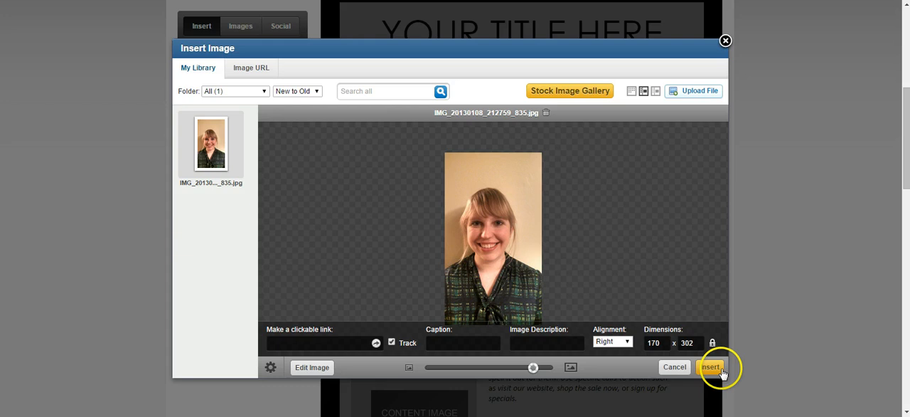
left_click(709, 366)
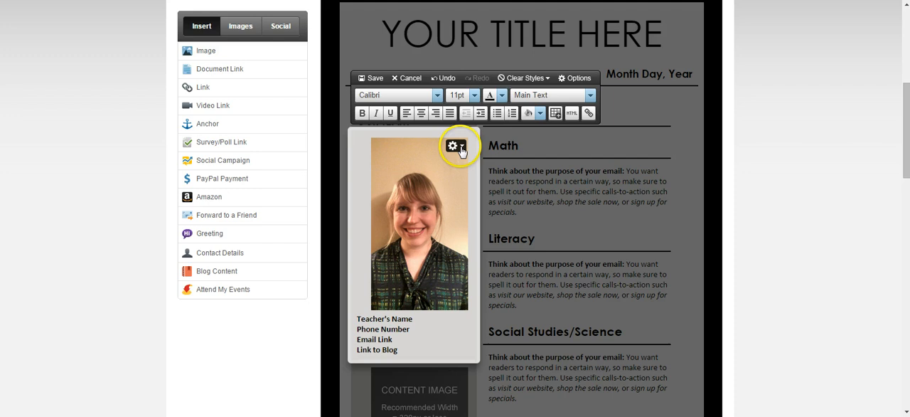
left_click(452, 145)
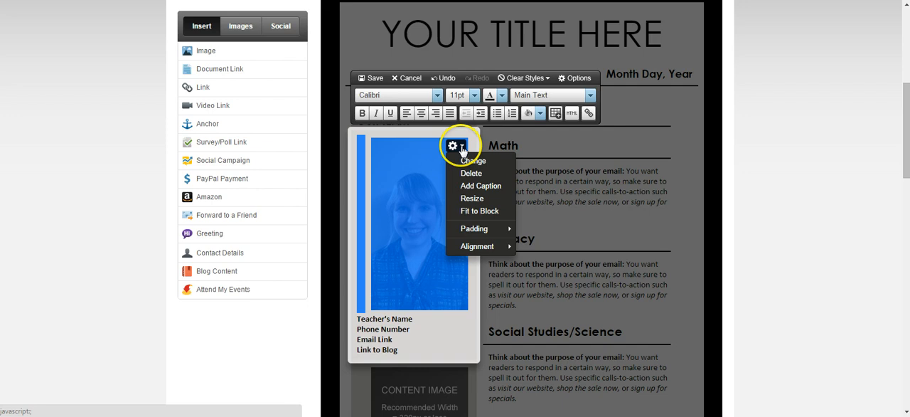
left_click(473, 160)
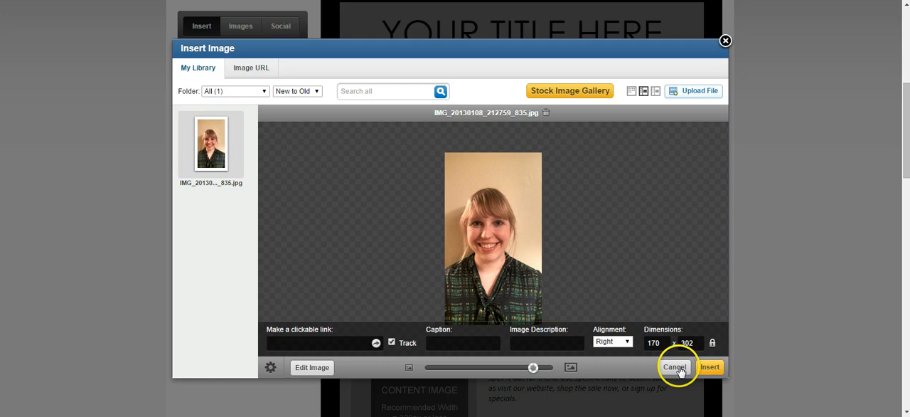
Step: Crop the headshot to a roughly square head-and-shoulders portrait, save, and reinsert it
left_click(311, 367)
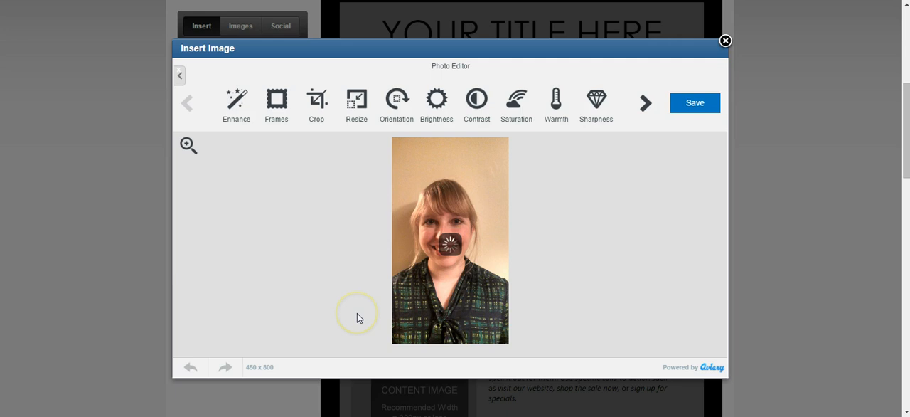
left_click(316, 100)
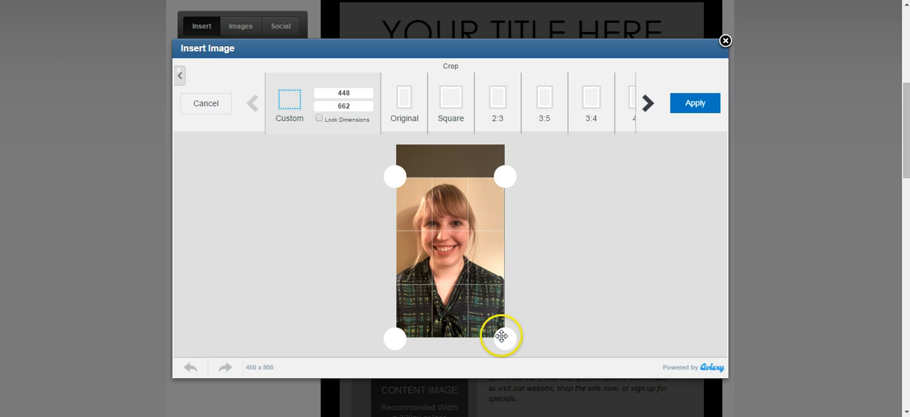
left_click(695, 102)
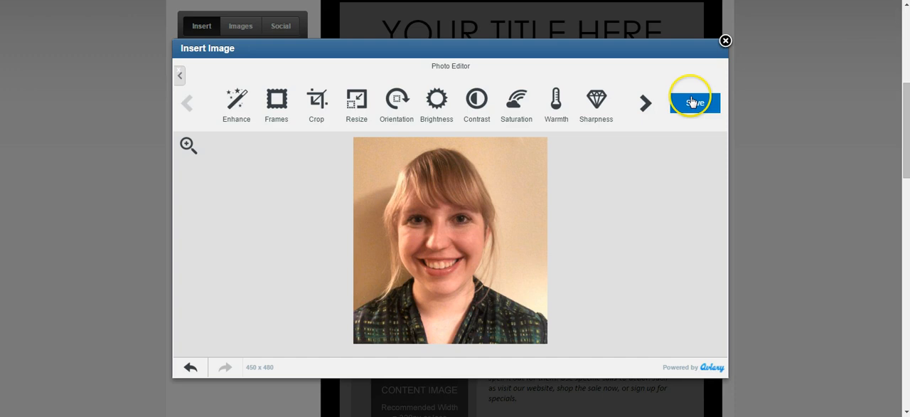
left_click(695, 99)
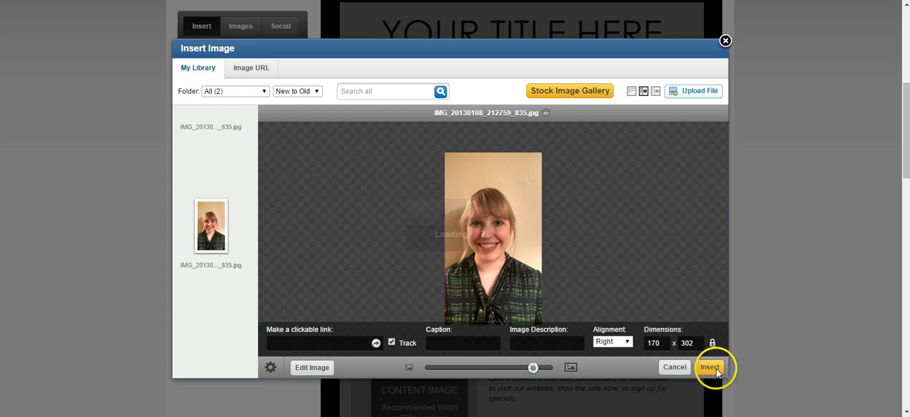
left_click(709, 366)
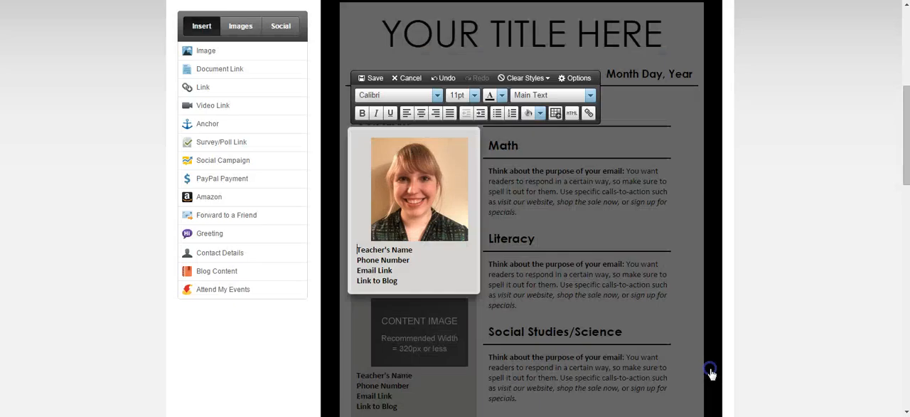